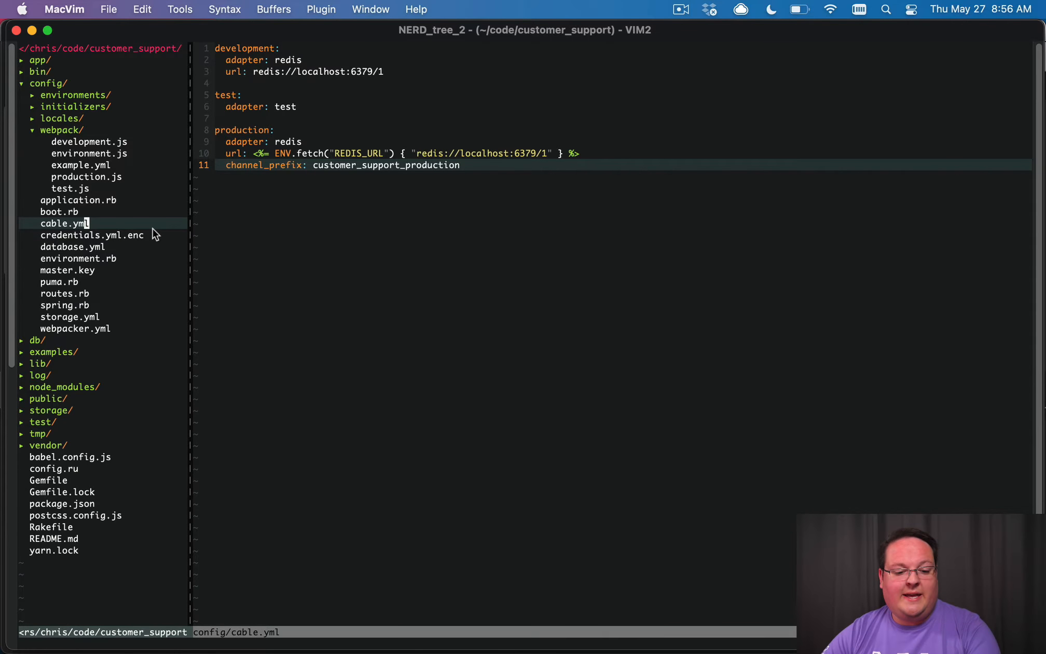
pyautogui.moveTo(433, 203)
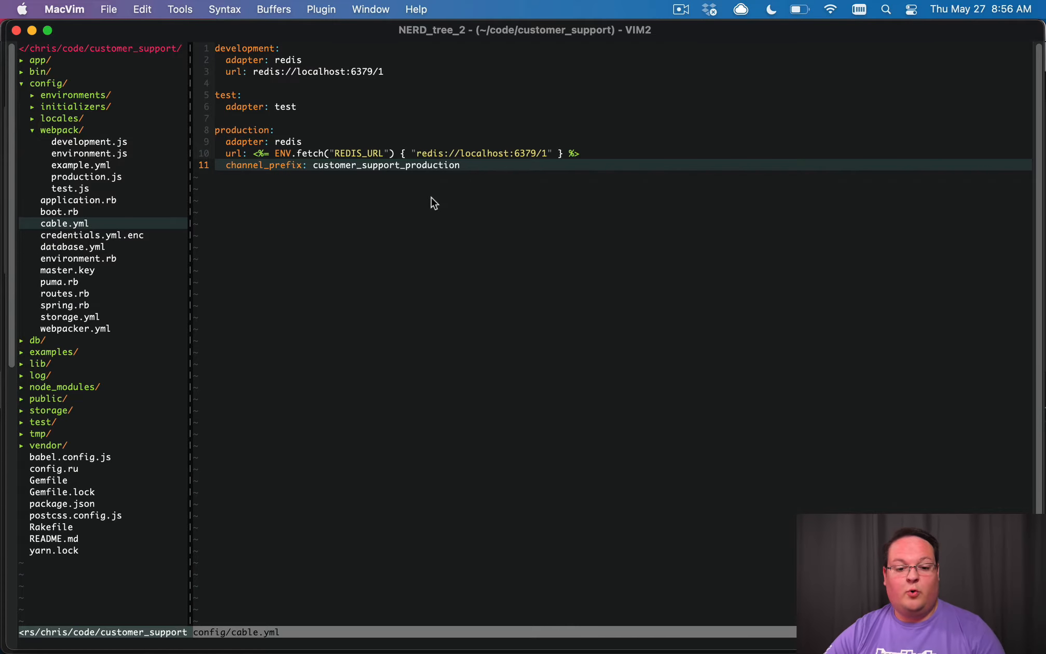
pyautogui.moveTo(328, 142)
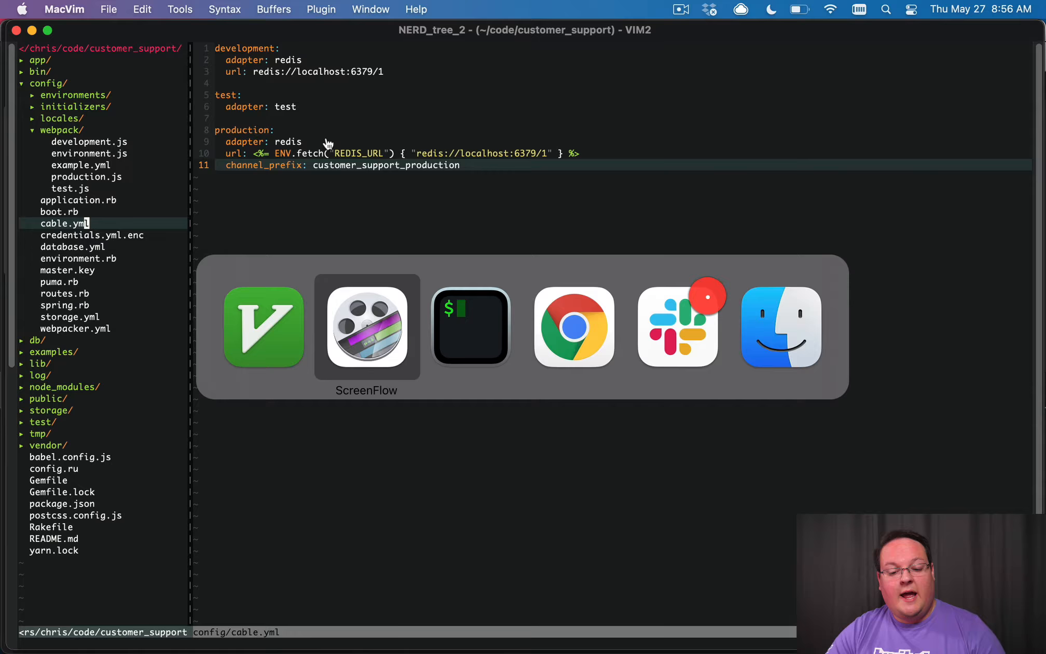
# Run Rails.application.config_for(:cable), returning OrderedOptions with adapter redis and localhost url
pyautogui.click(470, 326)
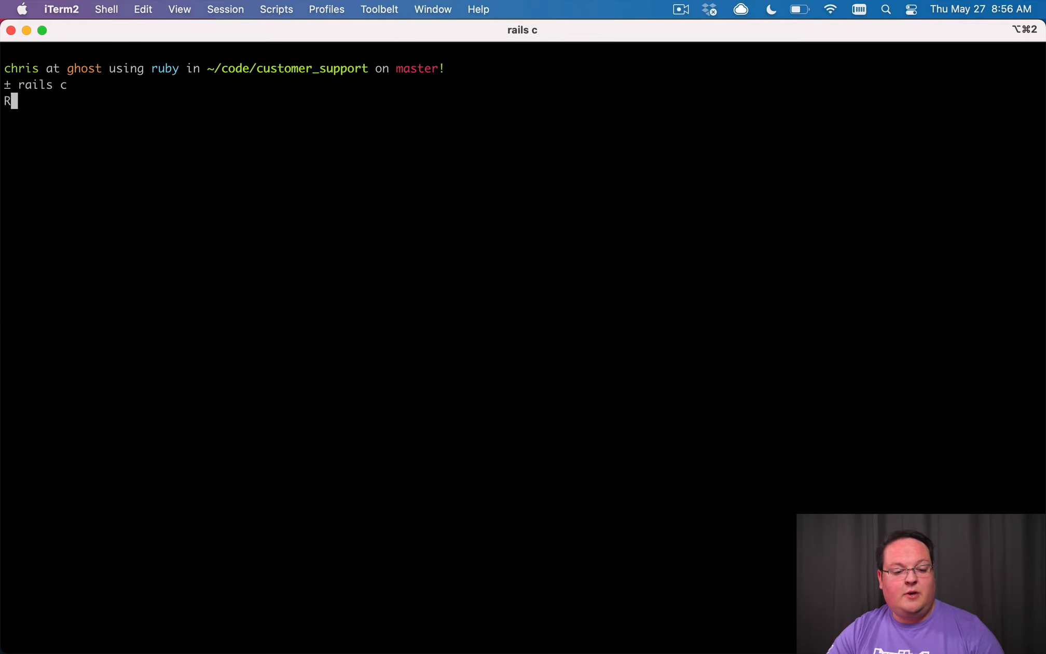
pyautogui.write('Rails.application.c')
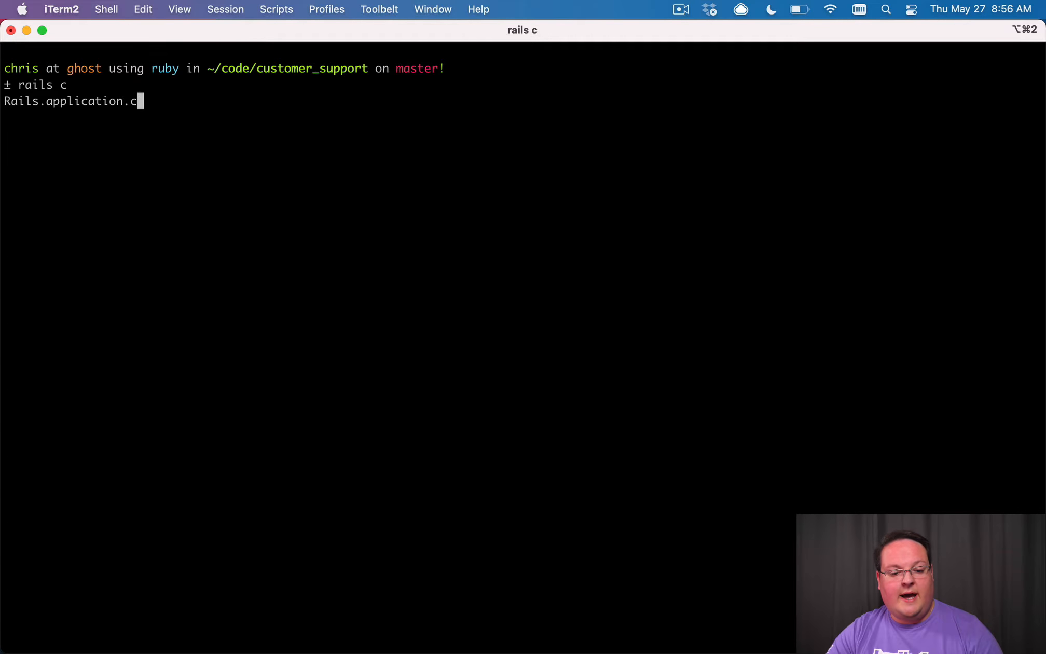
pyautogui.write('onfig_for(:c')
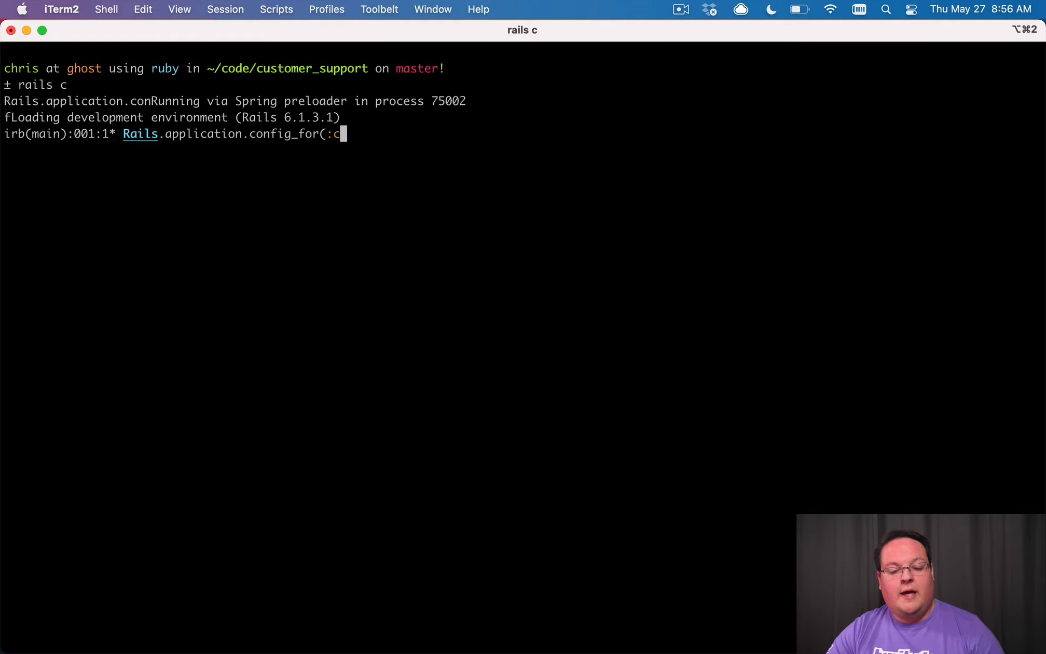
pyautogui.write('able)')
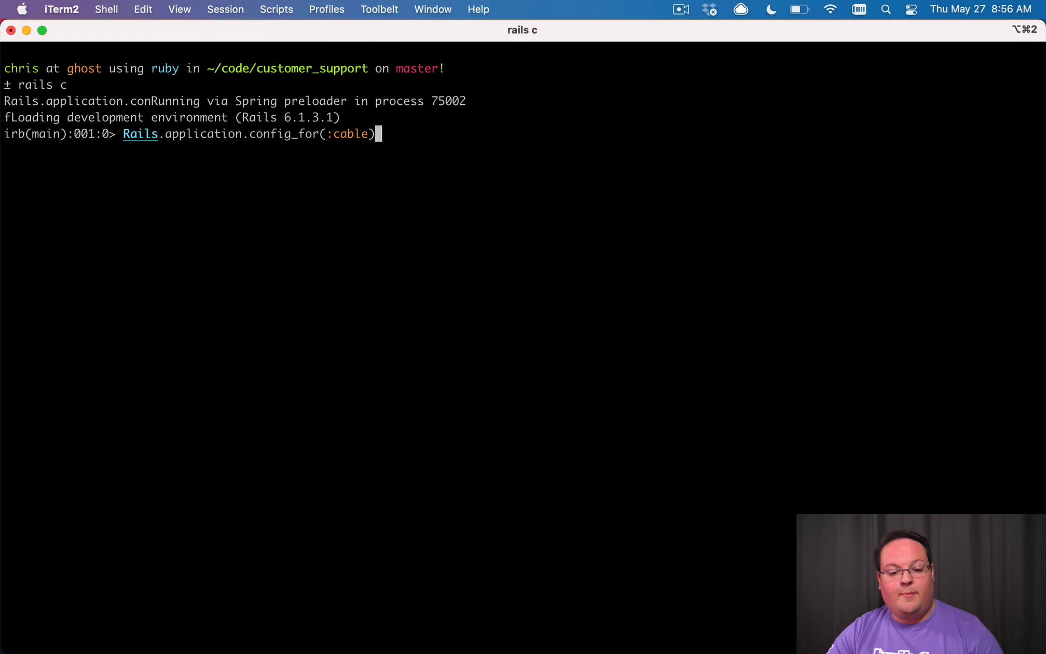
pyautogui.press('Return')
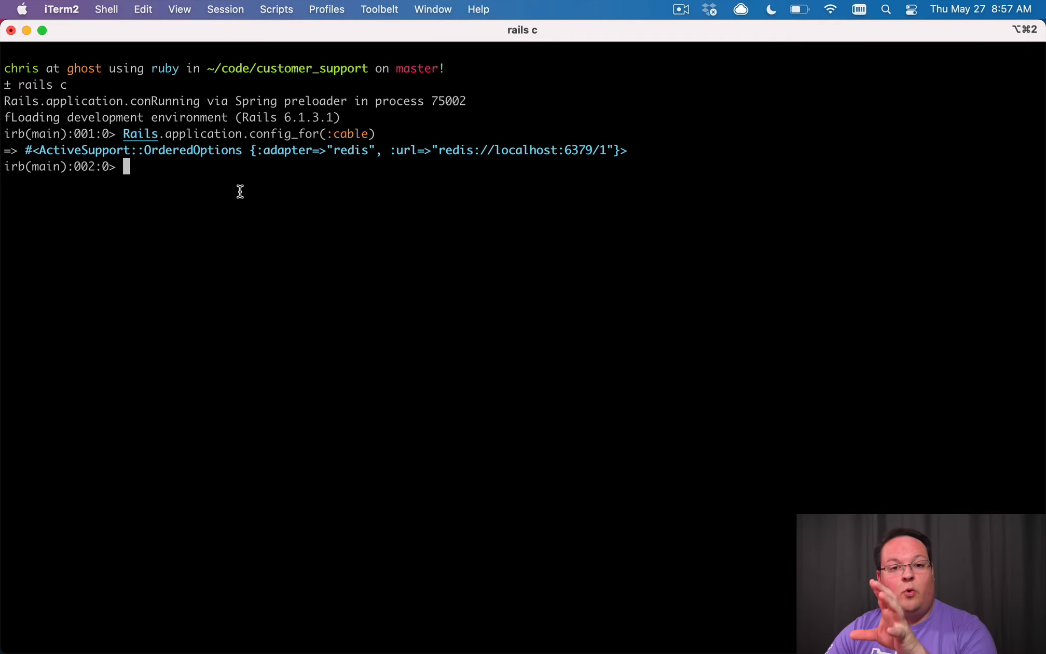
pyautogui.moveTo(308, 184)
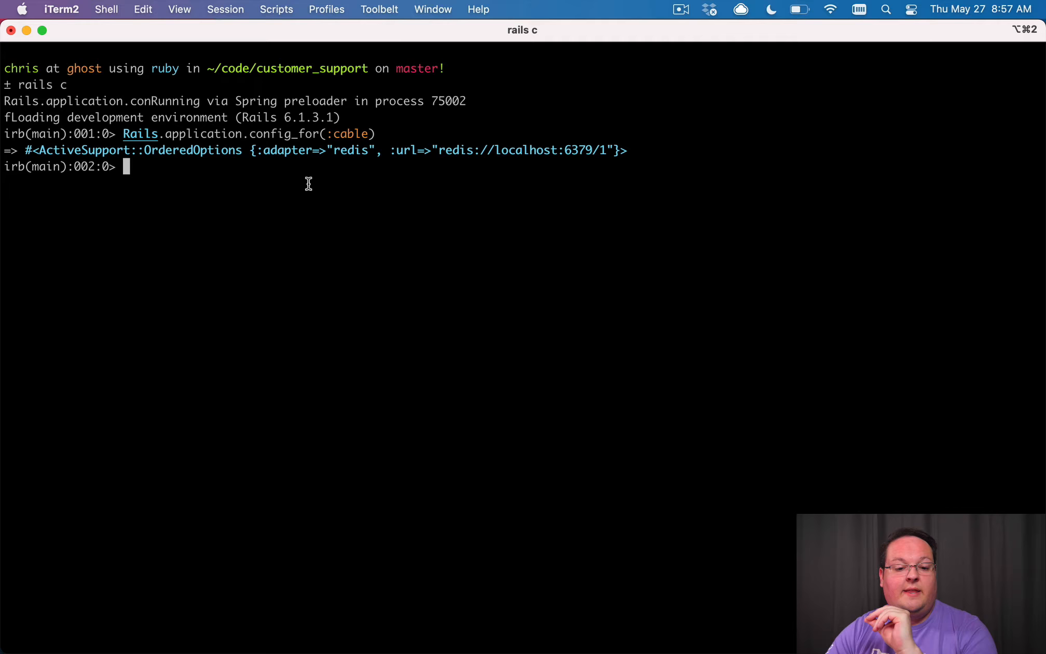
# Recall the config_for(:cable) call at the prompt with a trailing dot for chaining
pyautogui.doubleClick(193, 149)
pyautogui.write('Rails.application.config_for(:cable).')
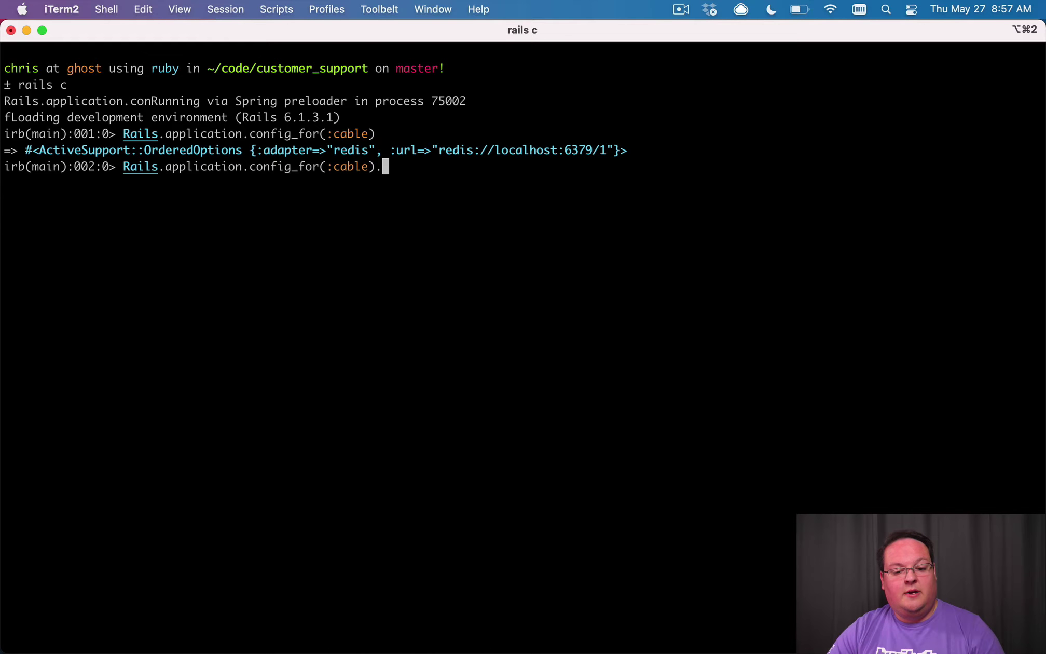
# Read adapter via .adapter, [:adapter] and .dig(:adapter), each returning "redis"
pyautogui.write('adapter')
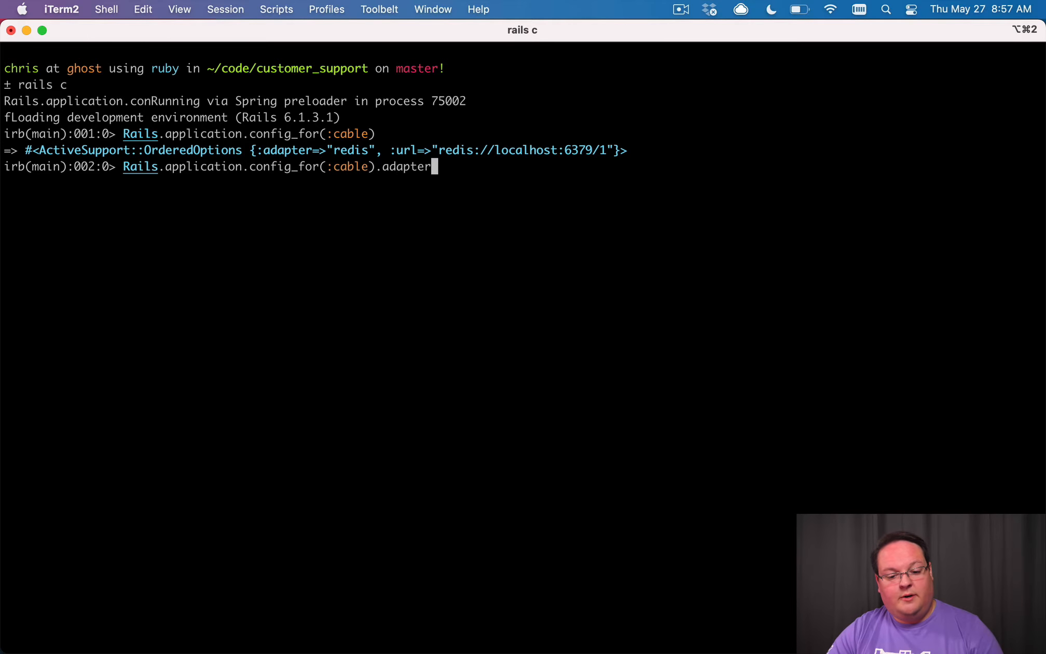
pyautogui.press('Return')
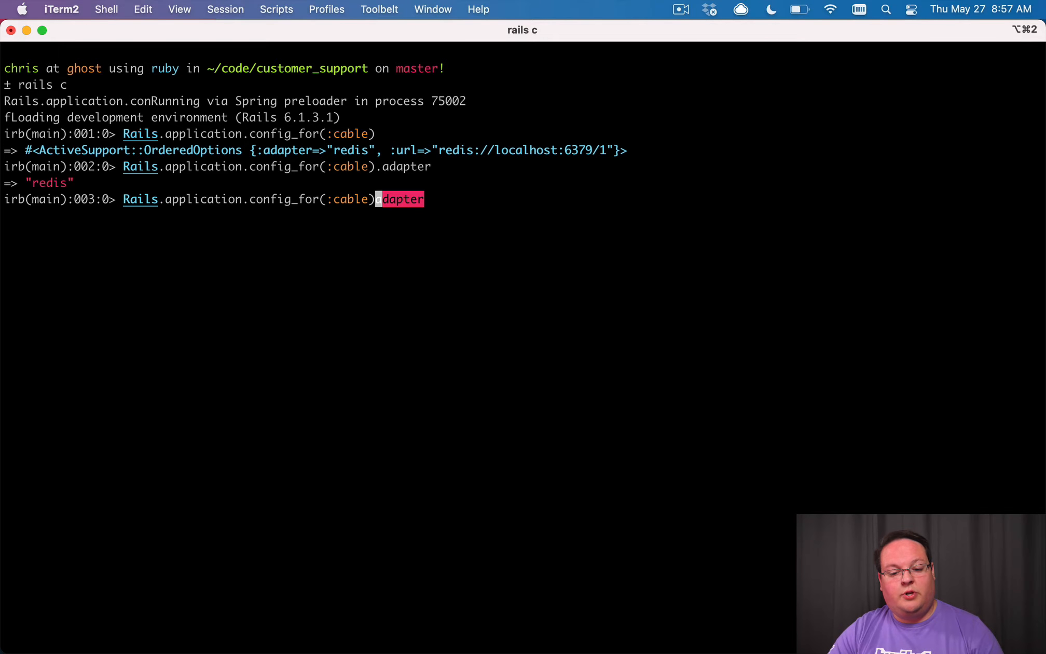
pyautogui.write('[:adapter]')
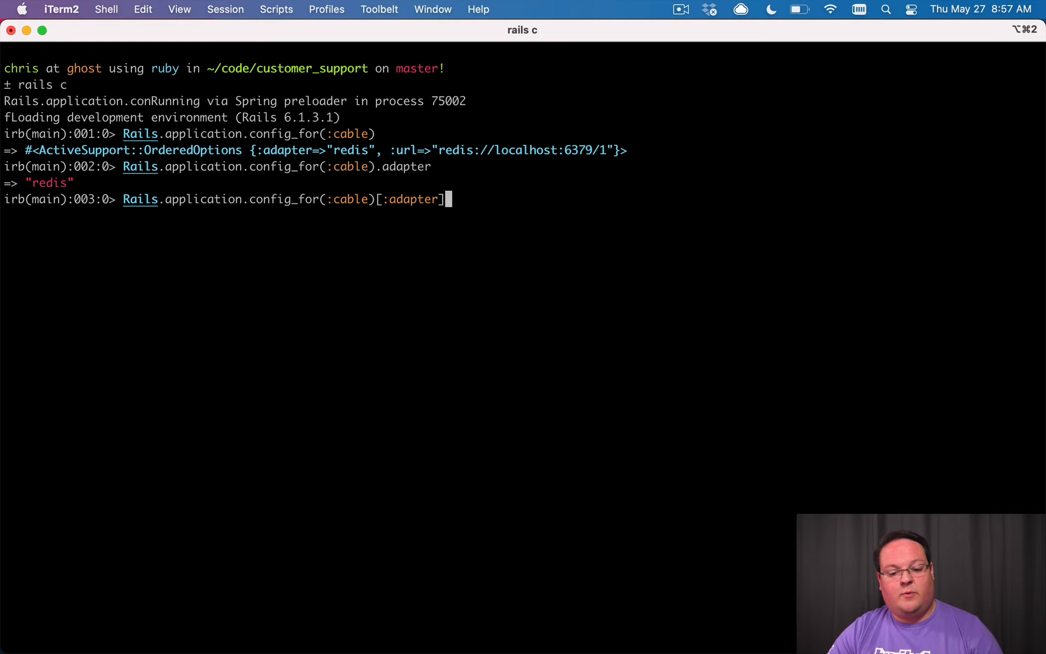
pyautogui.press('Return')
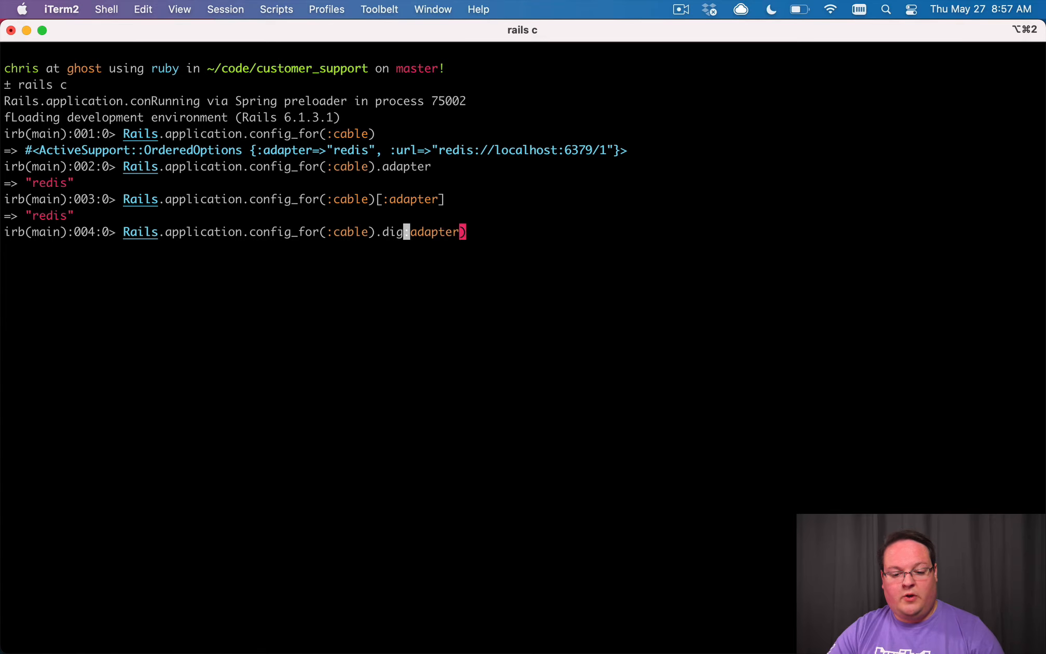
pyautogui.write('(')
pyautogui.press('Return')
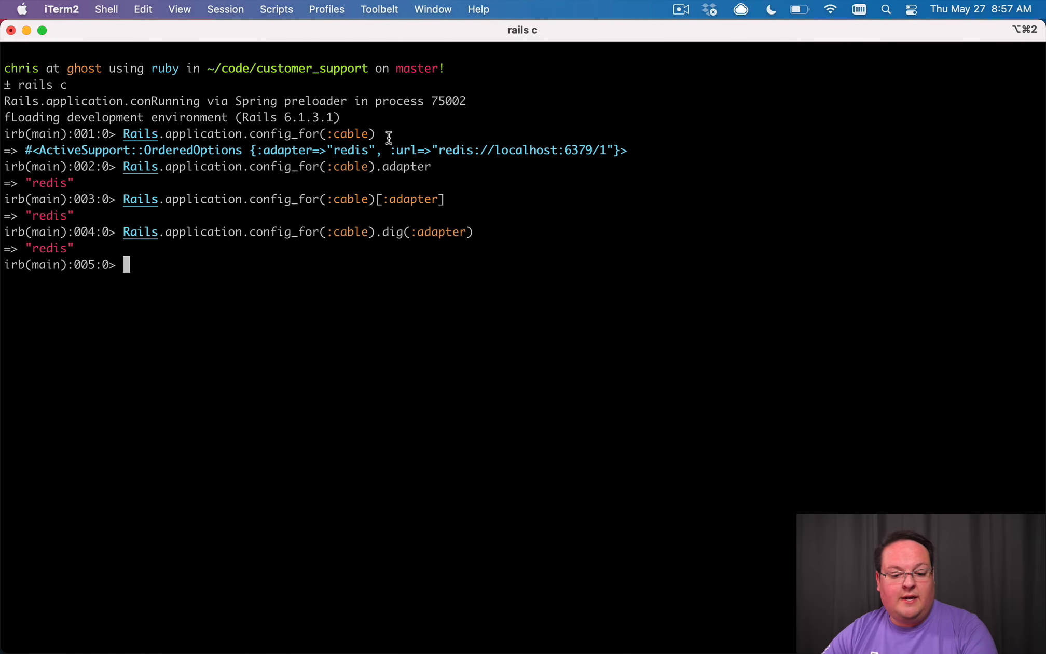
pyautogui.doubleClick(287, 149)
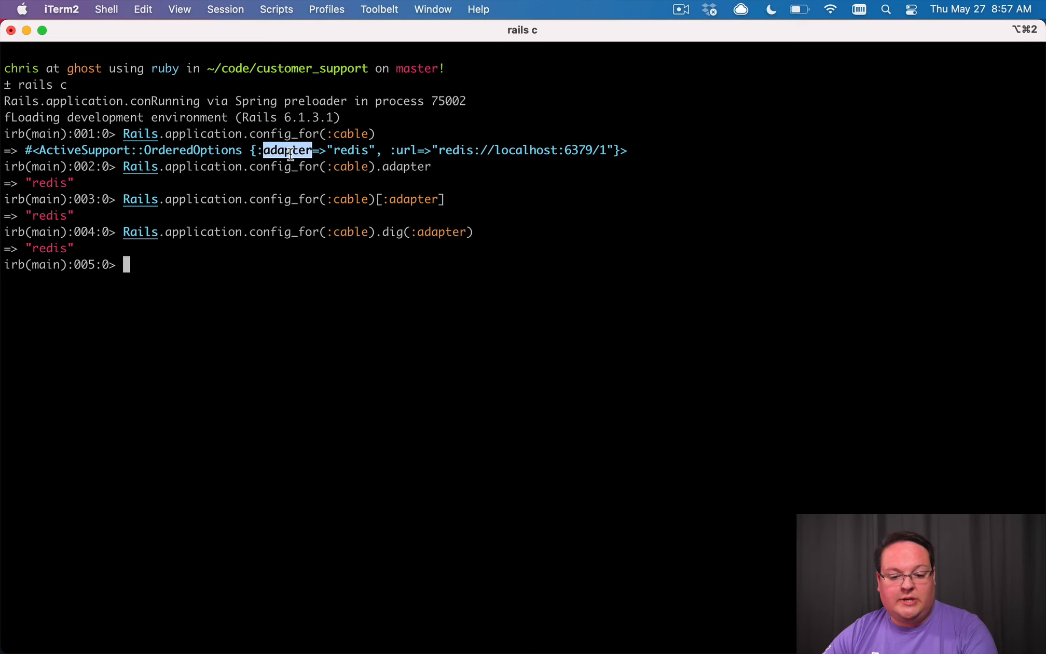
pyautogui.doubleClick(402, 166)
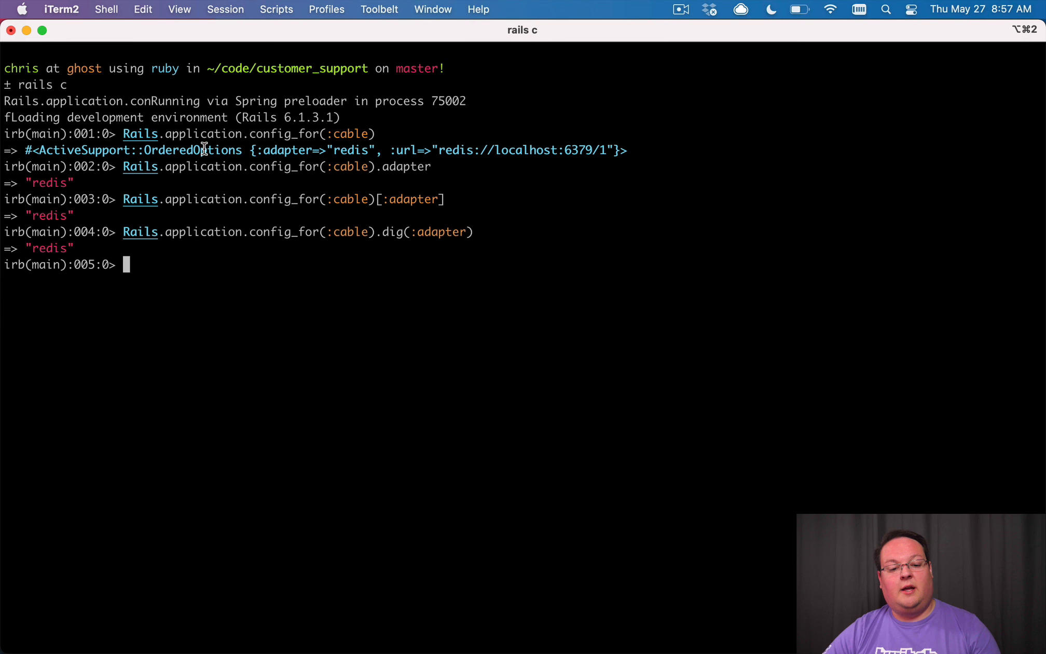
pyautogui.doubleClick(193, 149)
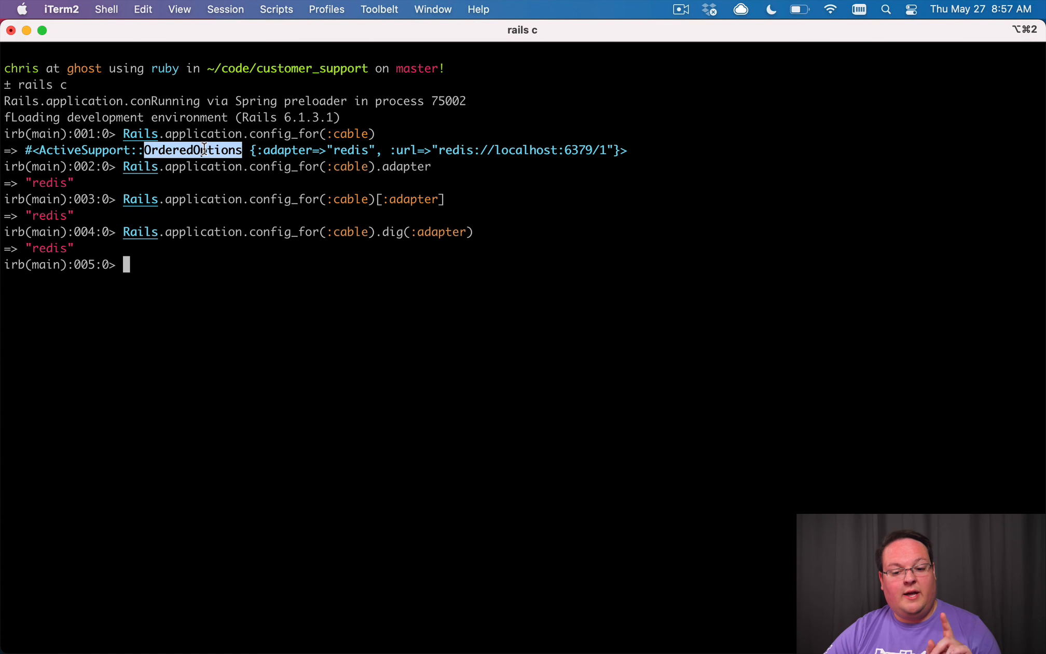